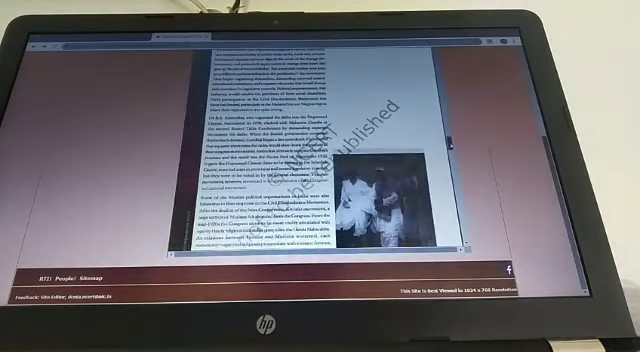
{"action": "scroll", "scroll_direction": "down", "scroll_amount": 3}
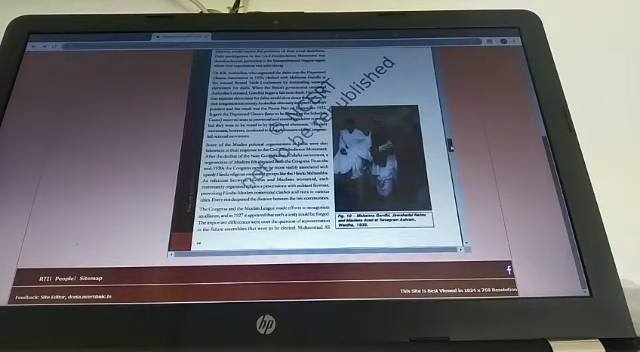